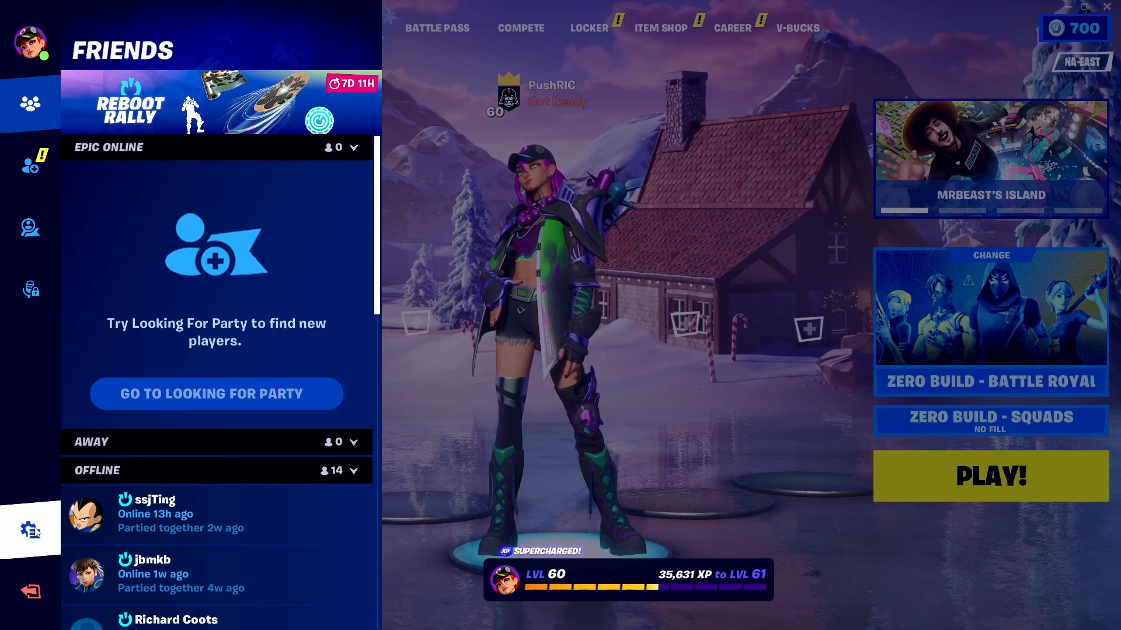
Reach Fortnite's Parental Controls page showing the blank 6-digit PIN prompt.
click(30, 530)
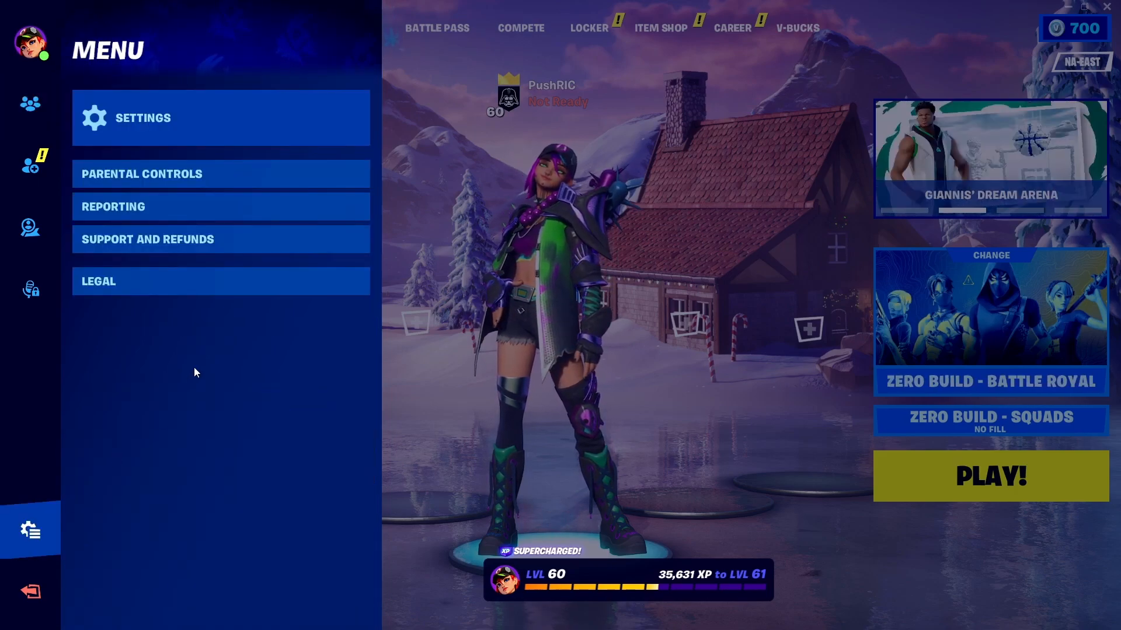
click(141, 174)
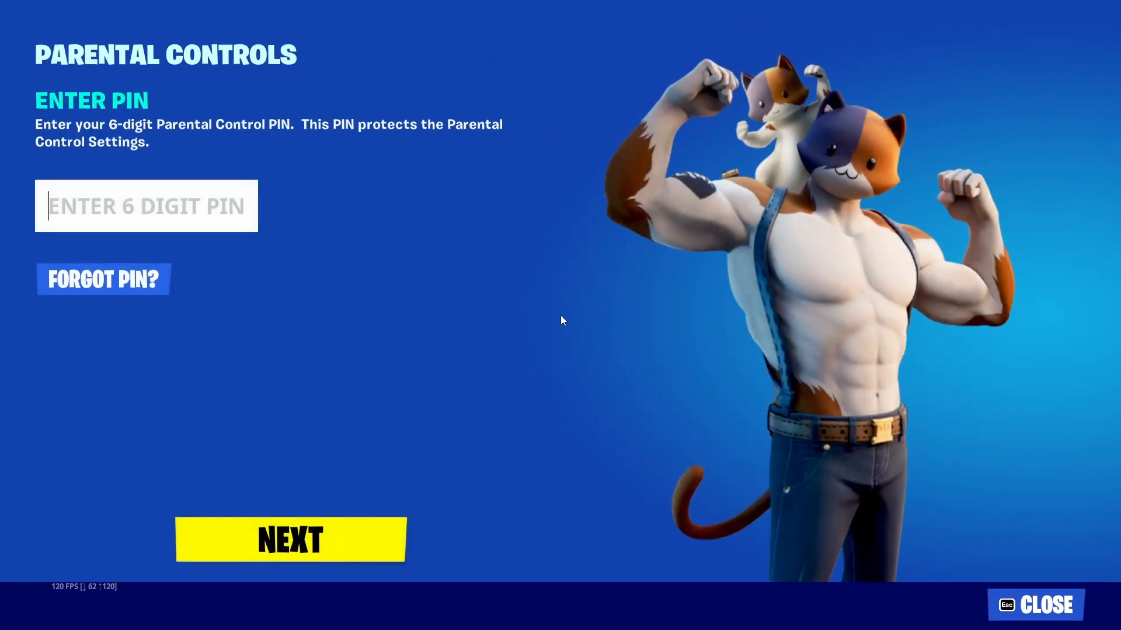
mouse_move(103, 279)
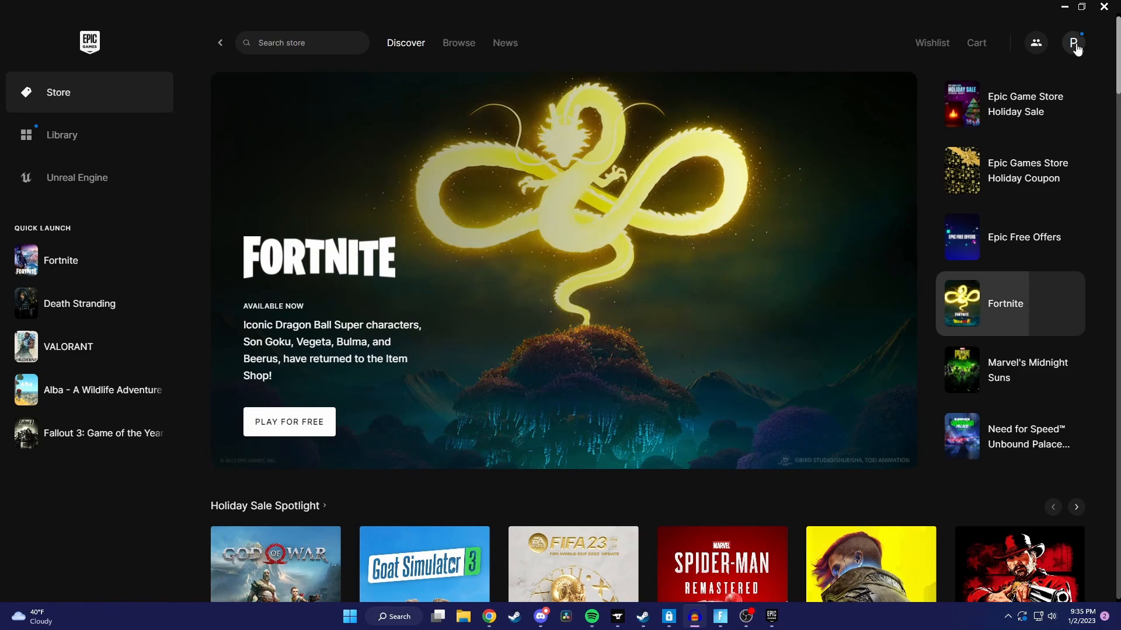
click(1073, 42)
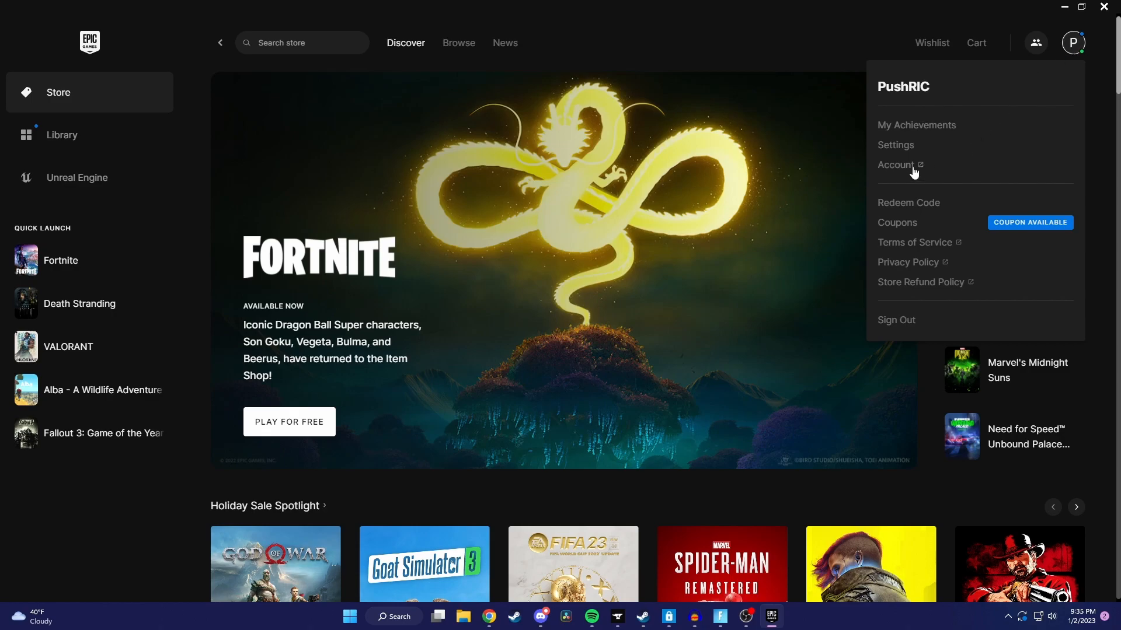
click(896, 164)
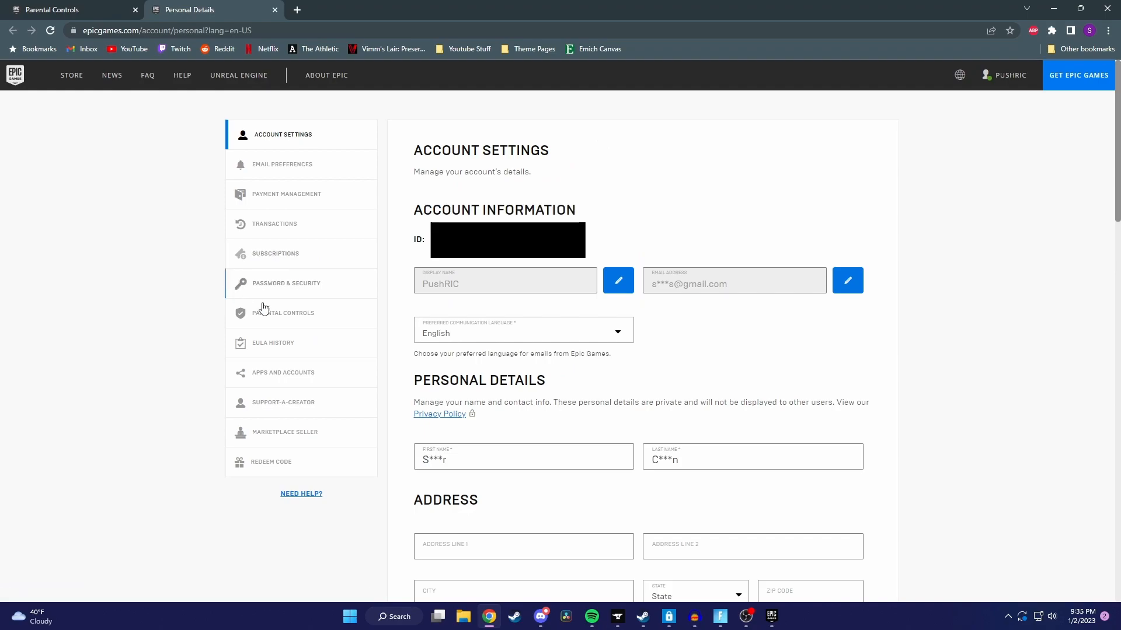
Request a forgotten-PIN reset under Parental Controls and view the reset-instructions email.
click(285, 312)
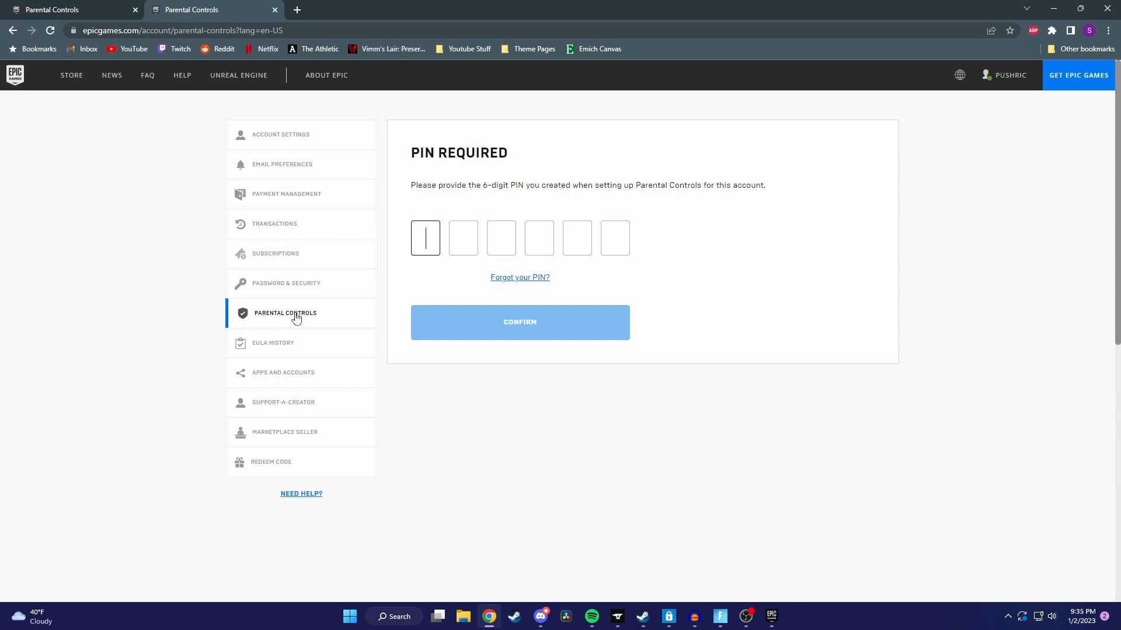
click(519, 278)
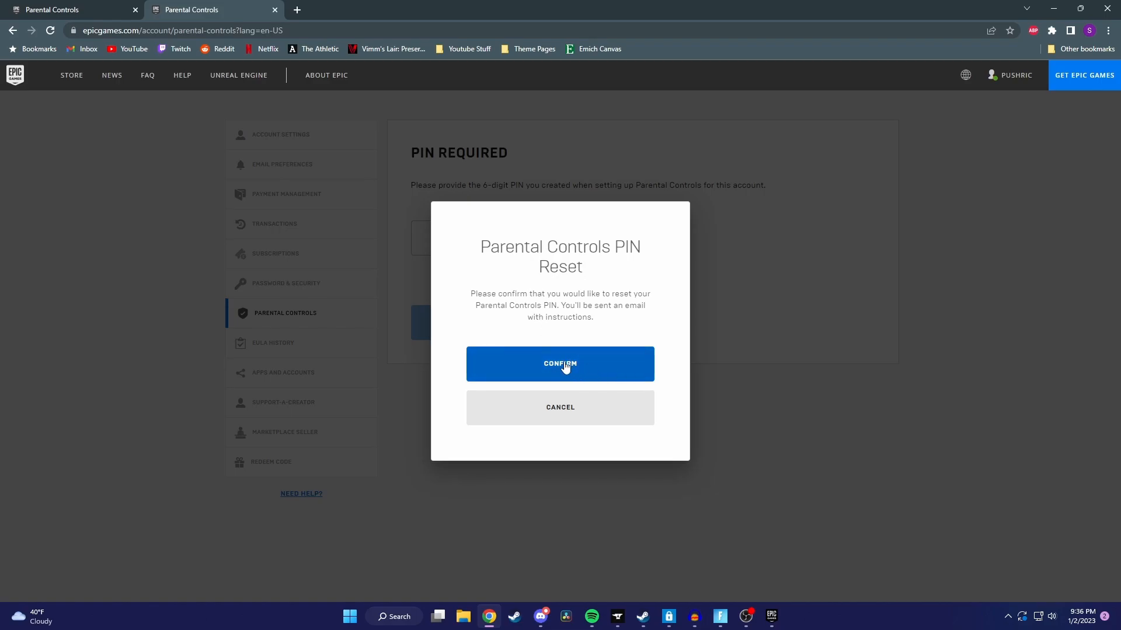
click(559, 363)
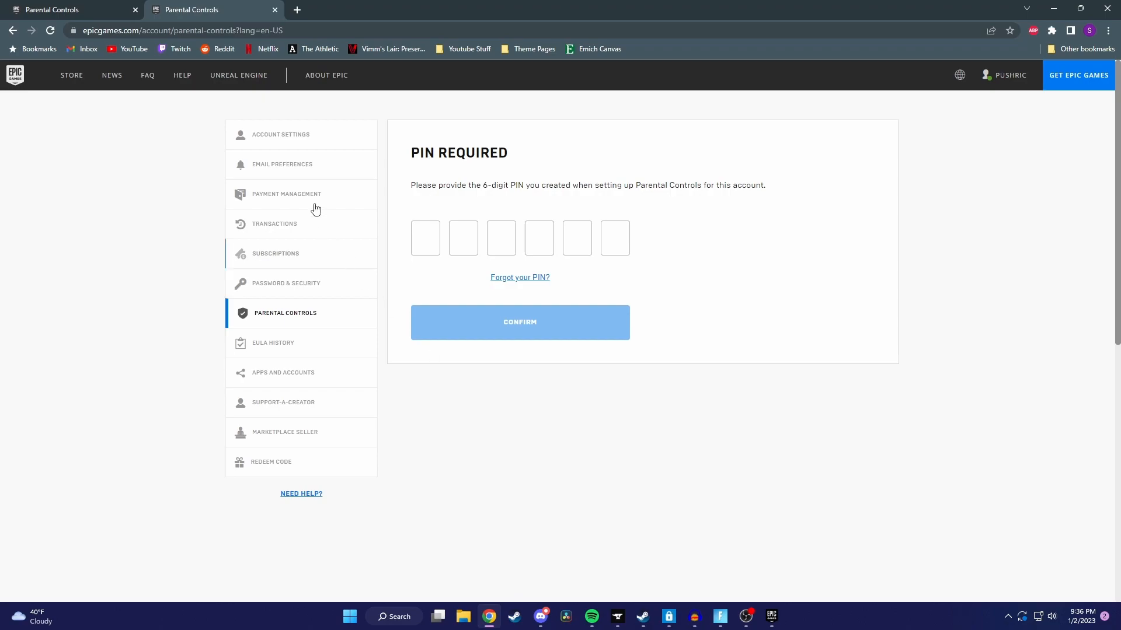
click(280, 134)
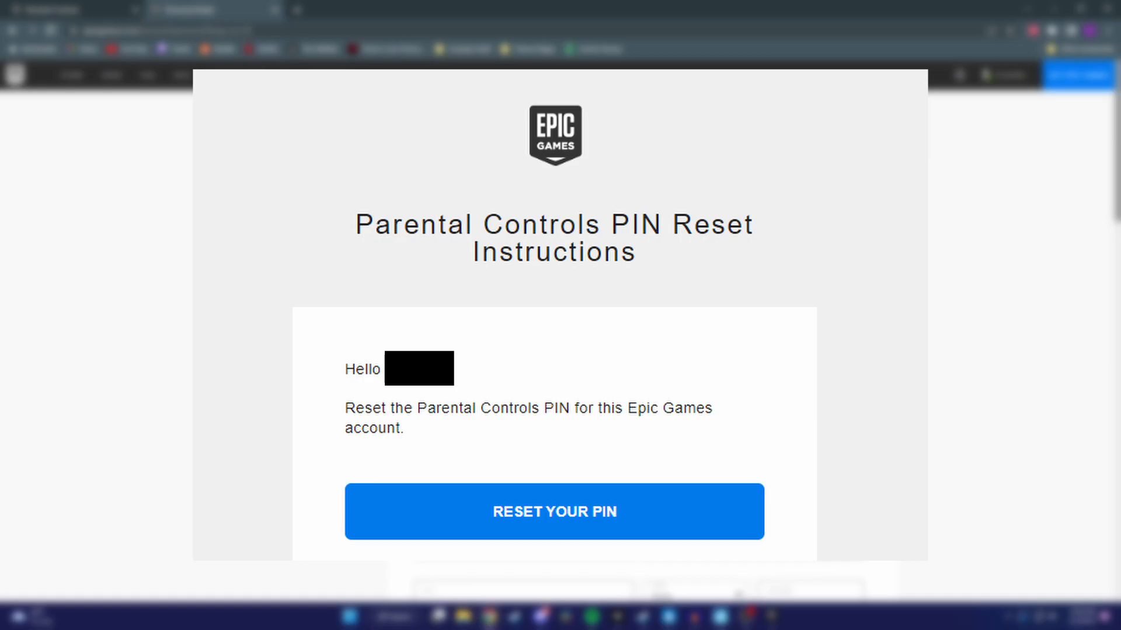
Follow the email's Reset Your PIN link to reach the new 6-digit PIN dialog.
click(553, 512)
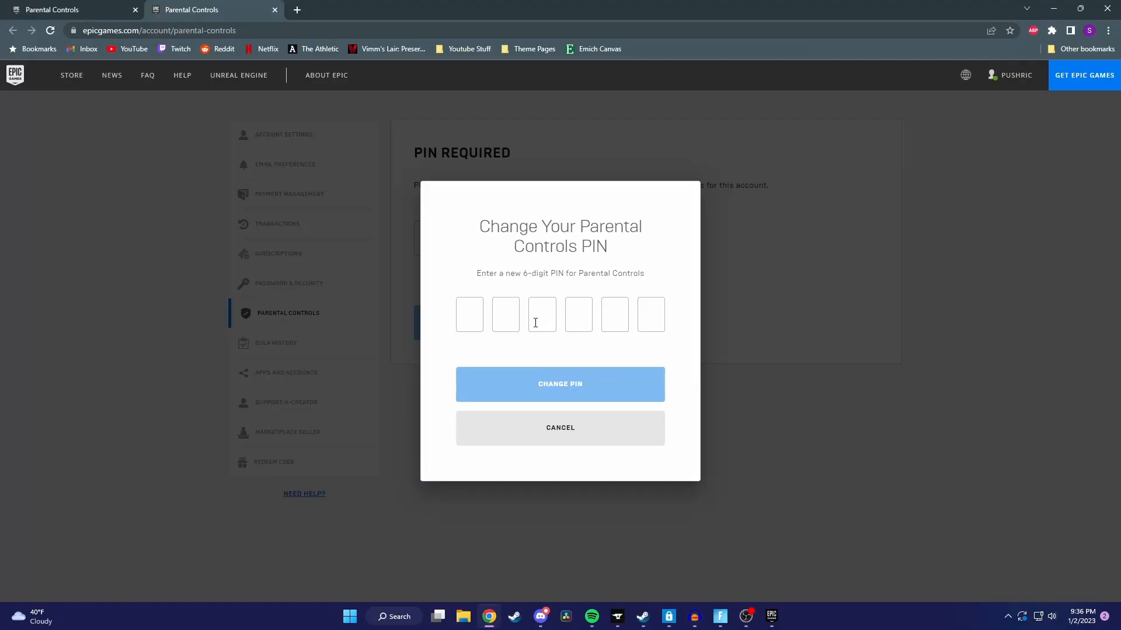
mouse_move(488, 327)
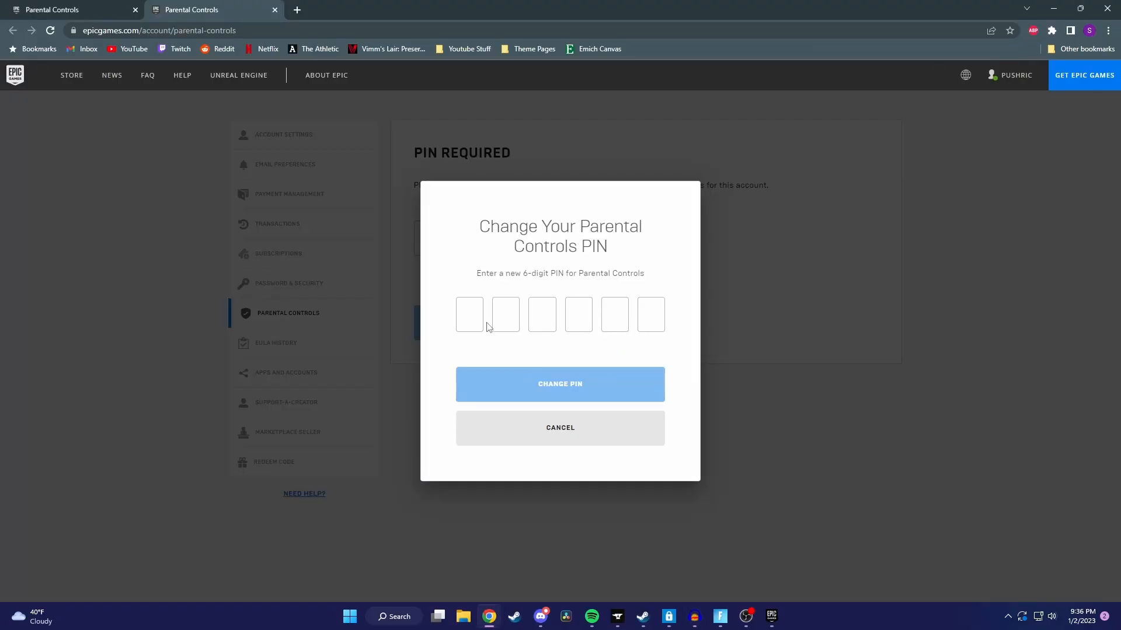